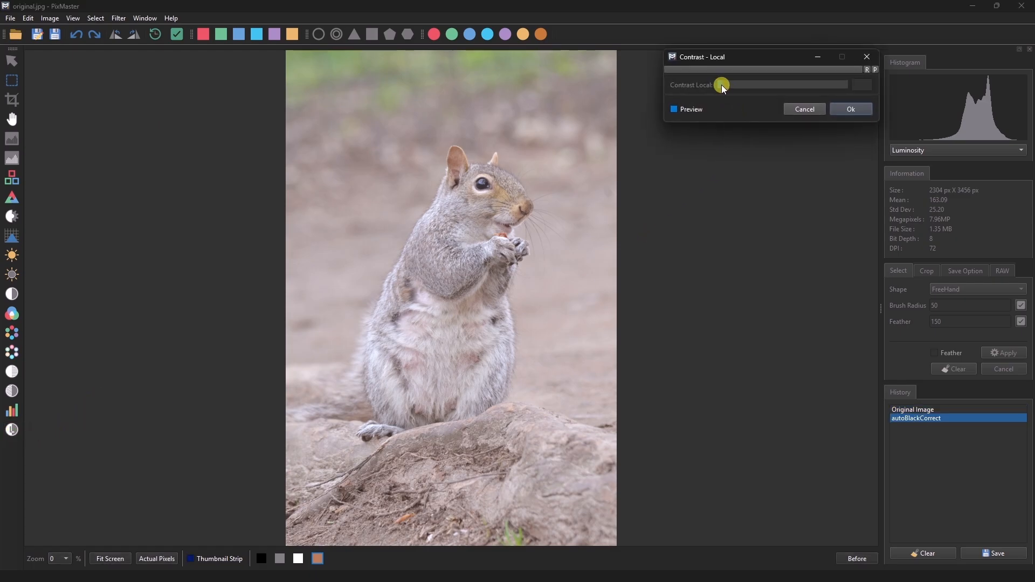
Set the squirrel photo's local contrast amount to 75 and compare it with the original.
drag(721, 85, 814, 85)
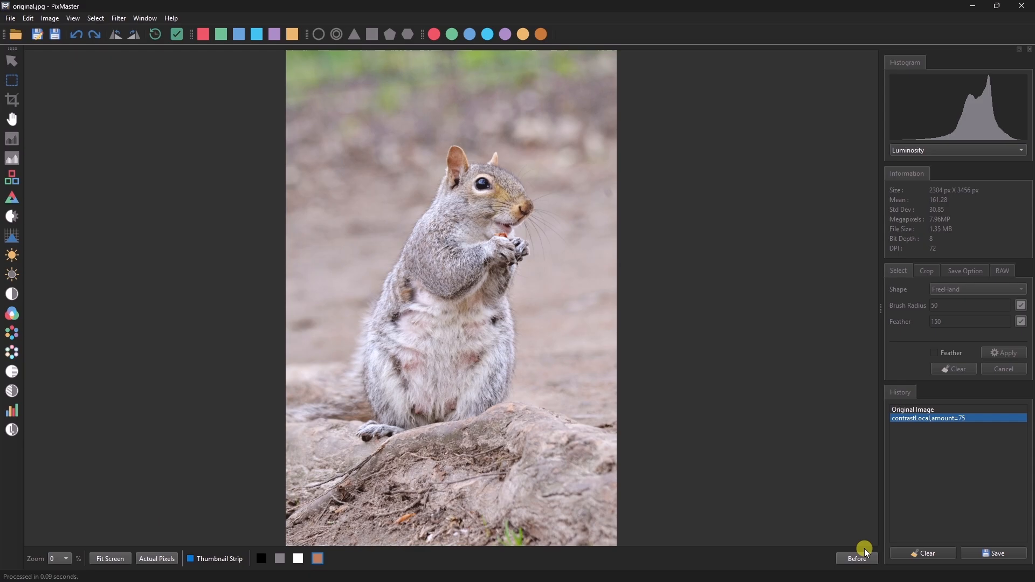
click(857, 559)
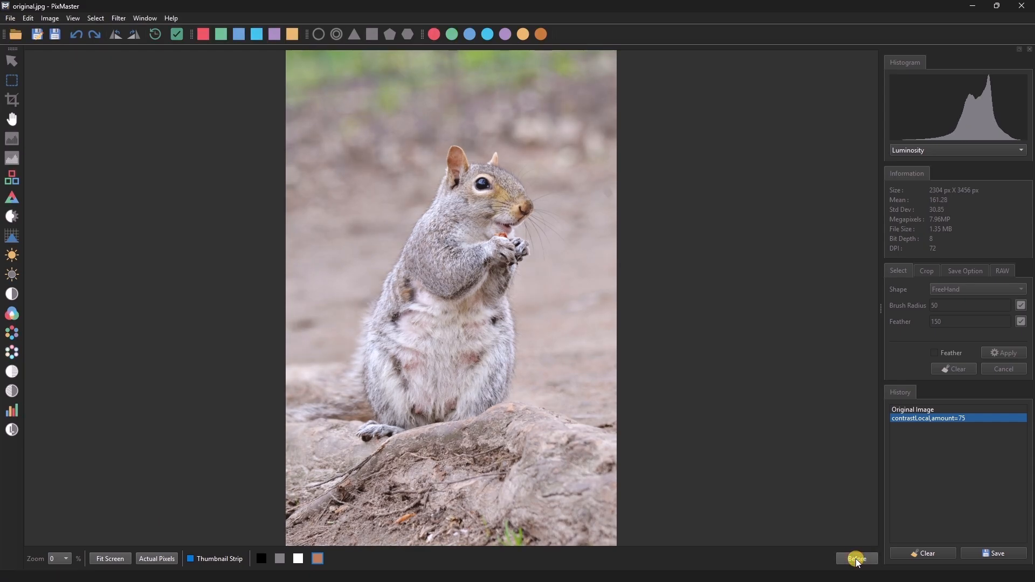
Apply Contrast Micro at 100 to the crouching-man portrait and compare before/after.
click(856, 558)
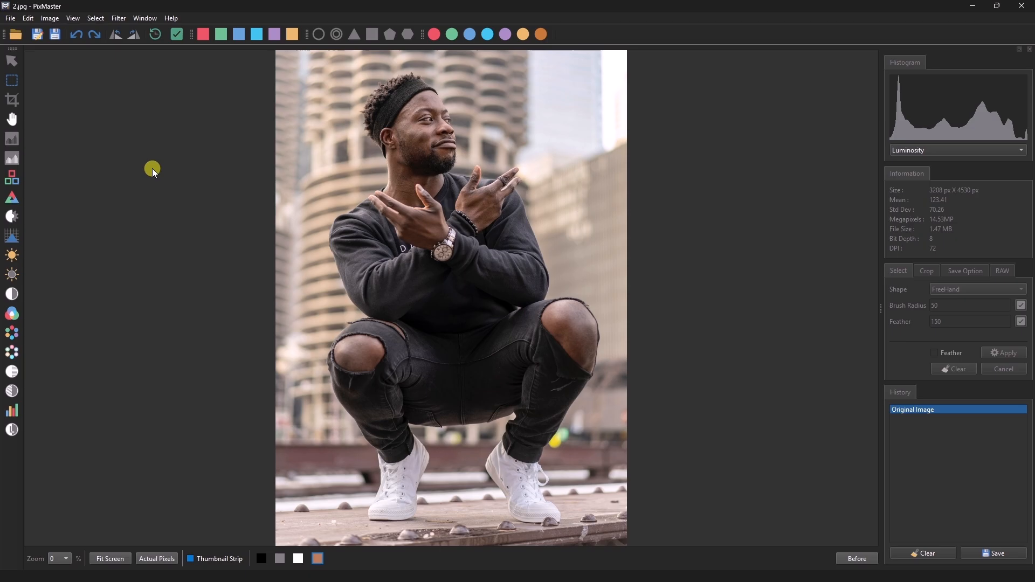
mouse_move(50, 17)
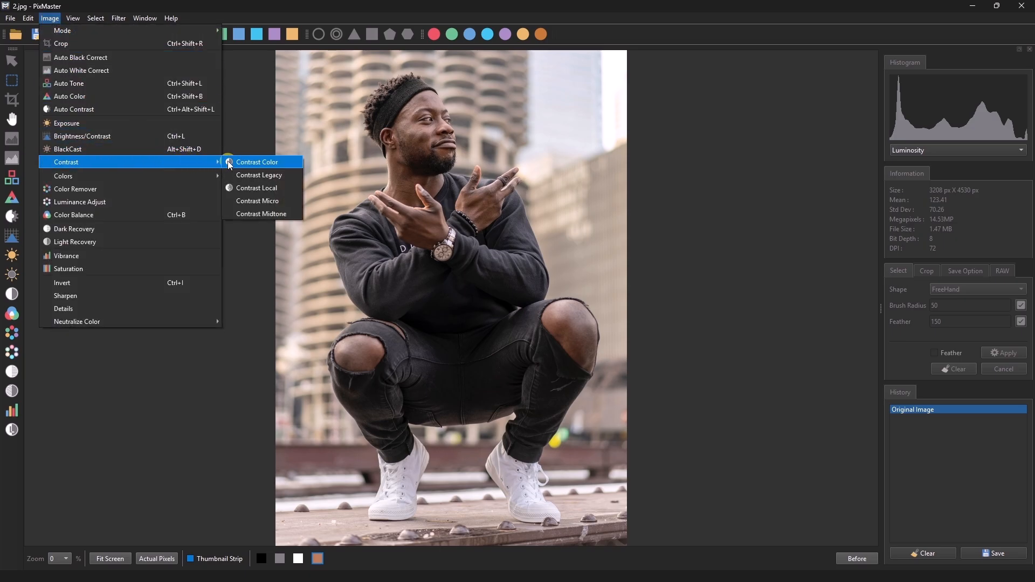
click(258, 201)
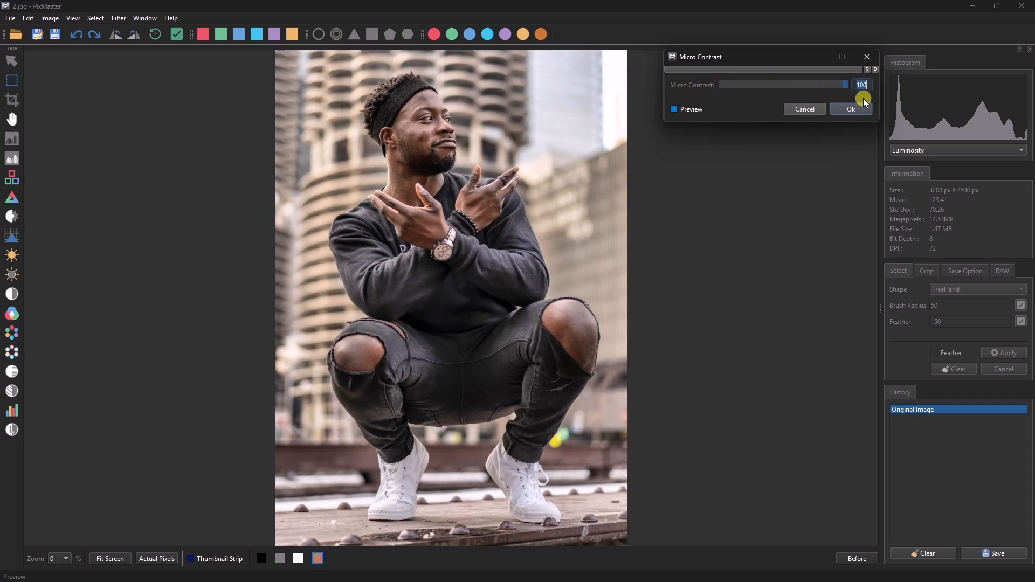
mouse_move(558, 172)
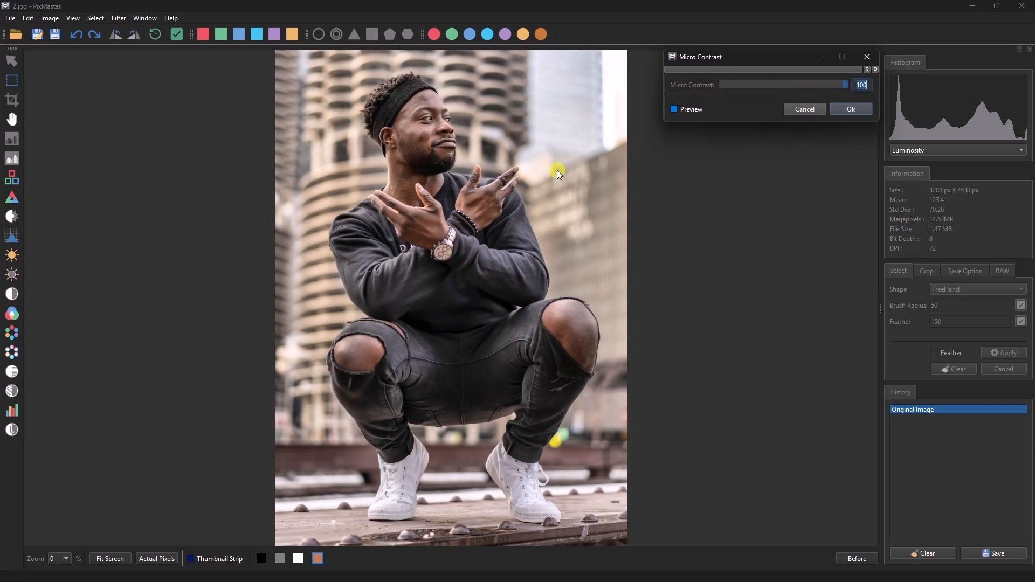
click(675, 109)
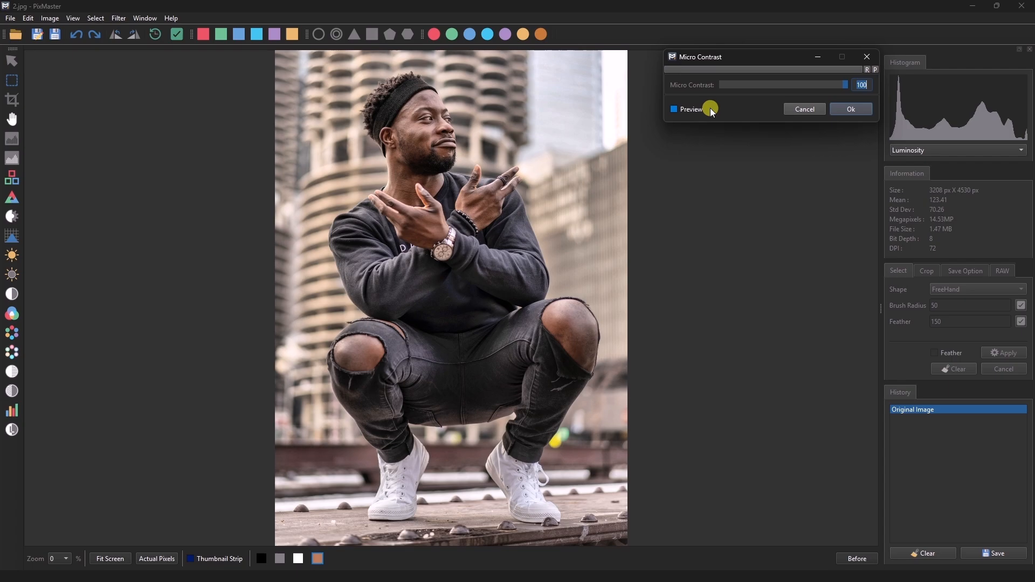
click(850, 109)
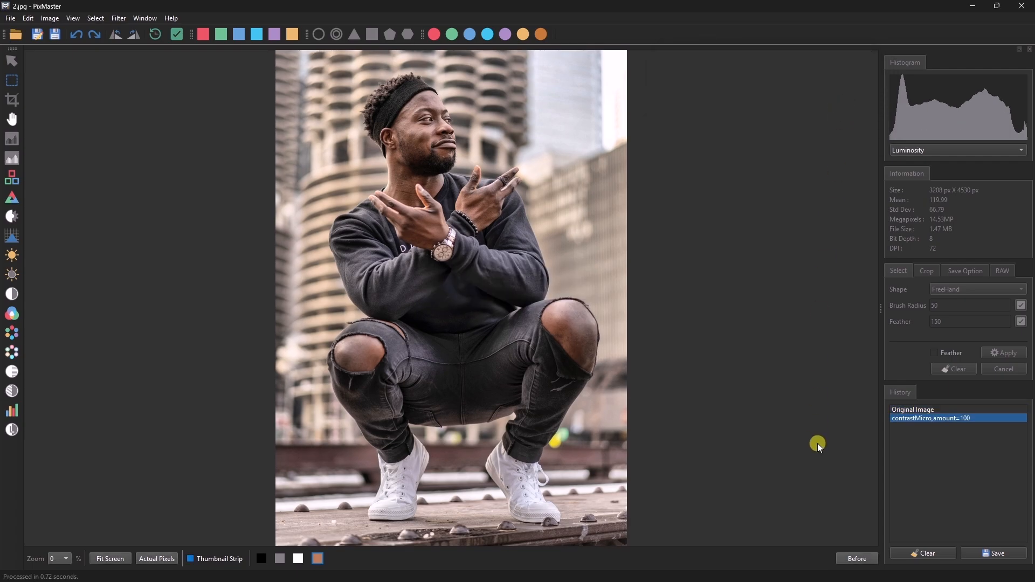
click(856, 559)
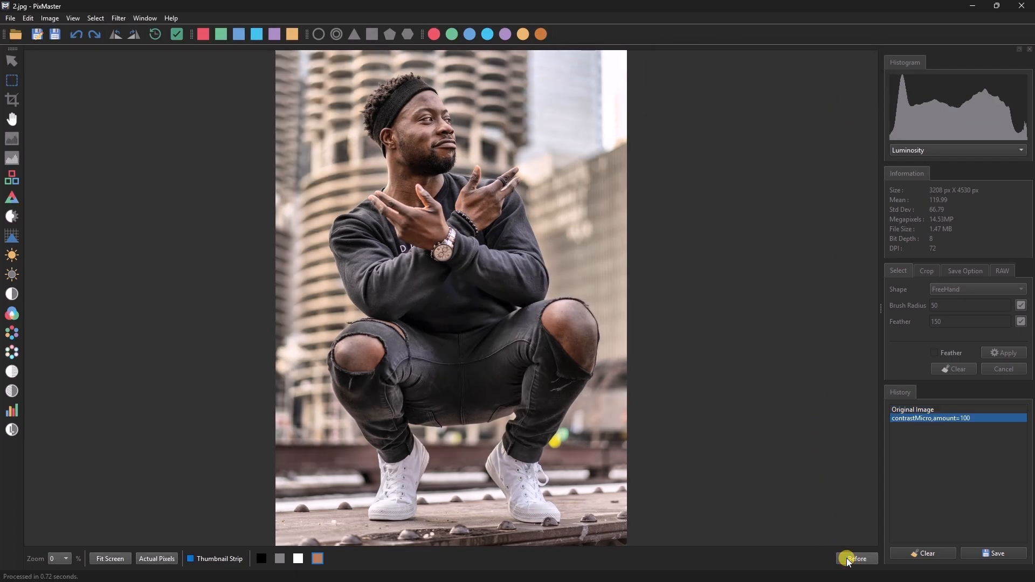
click(858, 559)
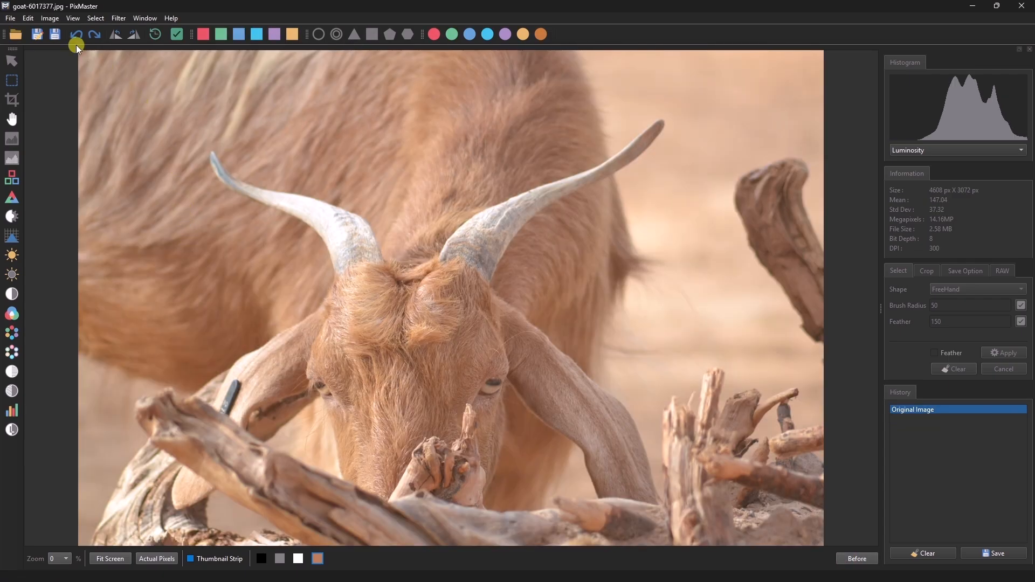
Apply Contrast Midtone at strength 67 to the goat photo.
click(49, 17)
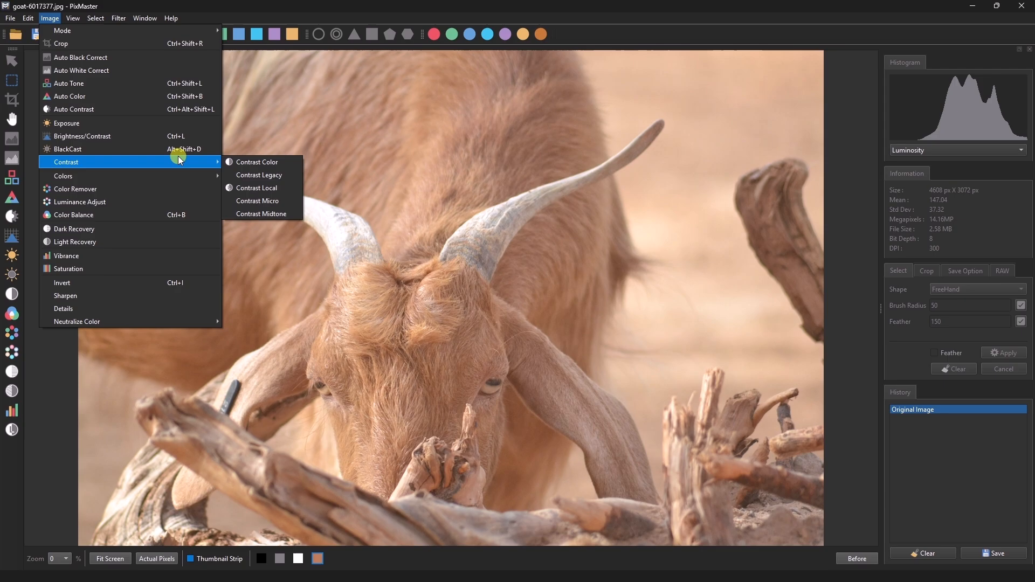
click(263, 214)
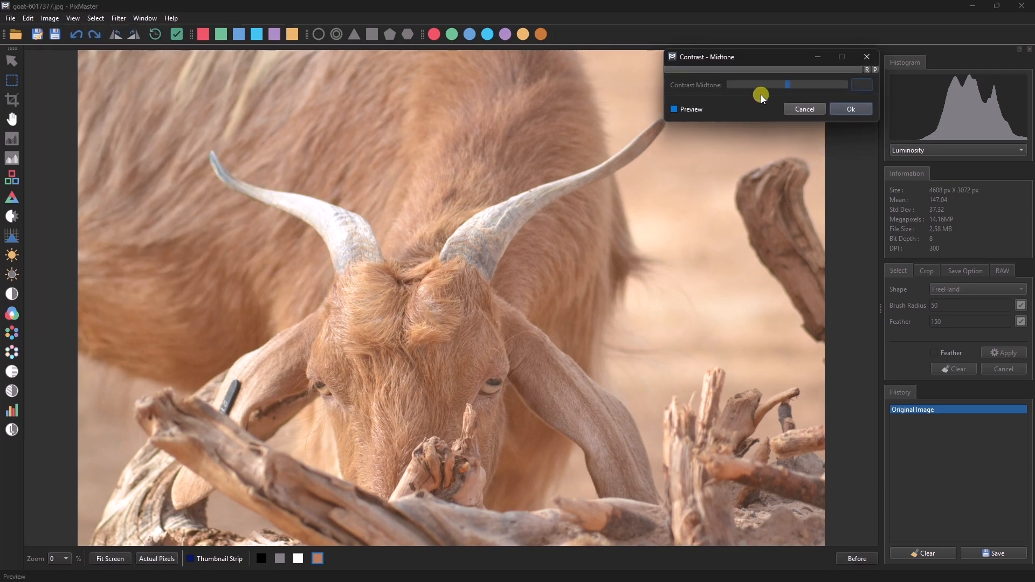
drag(786, 85, 820, 84)
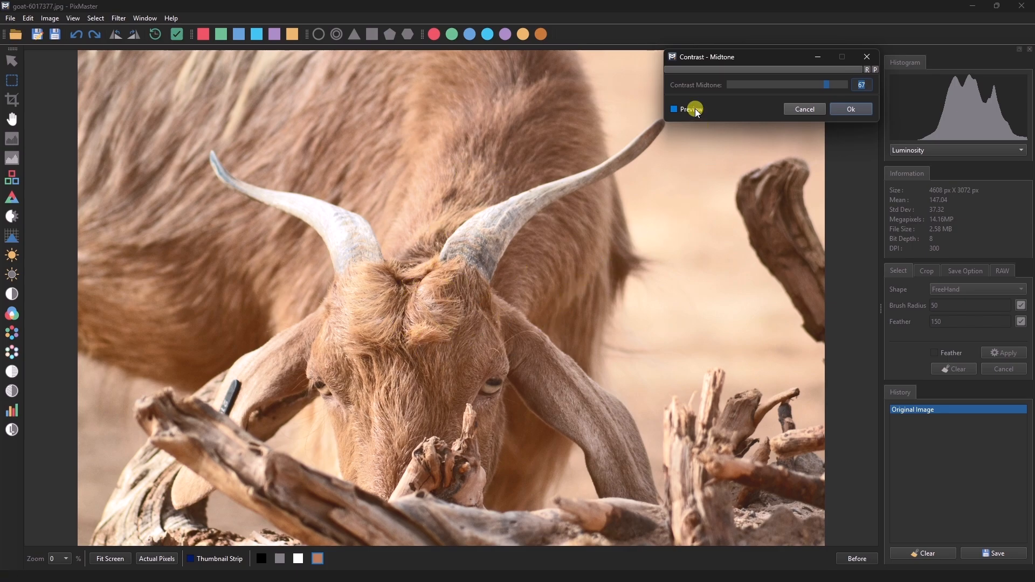
click(851, 109)
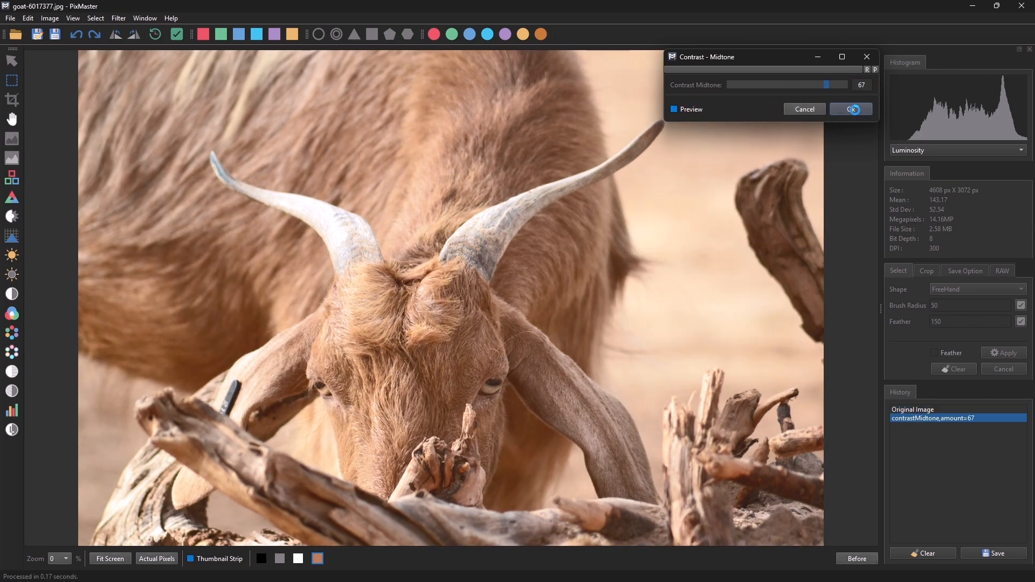
click(851, 108)
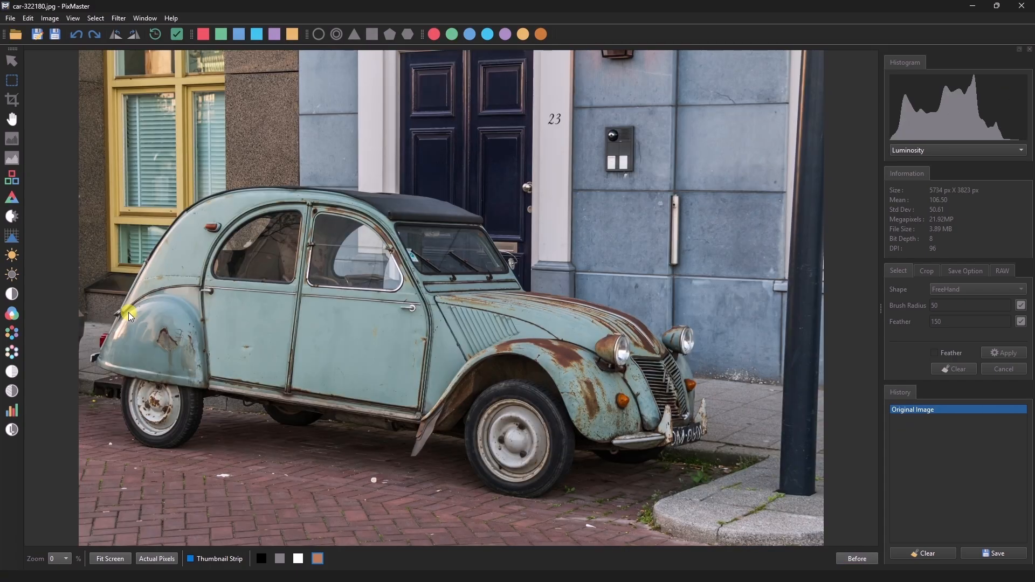
Apply the Details adjustment to the old car photo with amount 100 and radius 100.
click(49, 17)
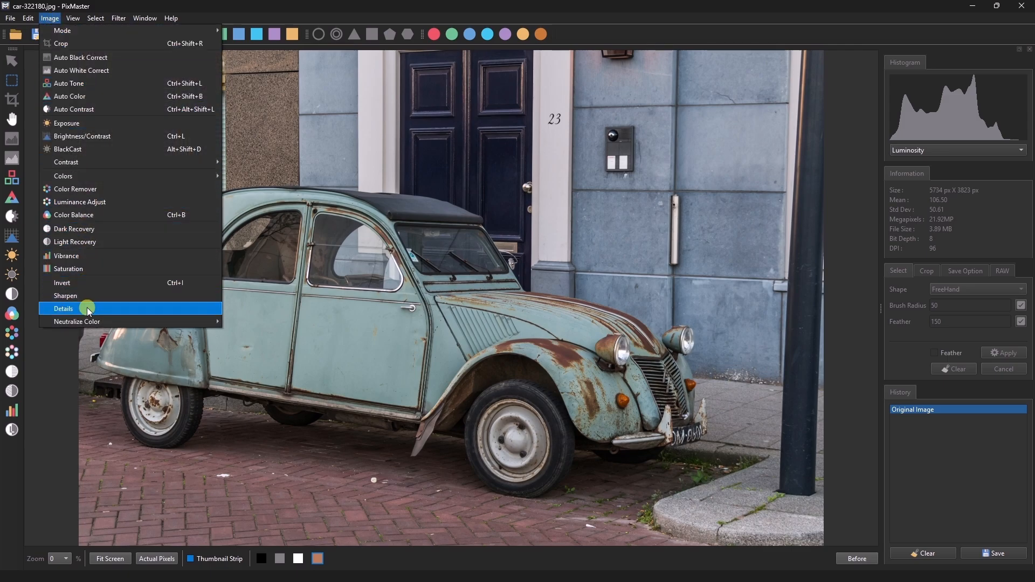
click(64, 309)
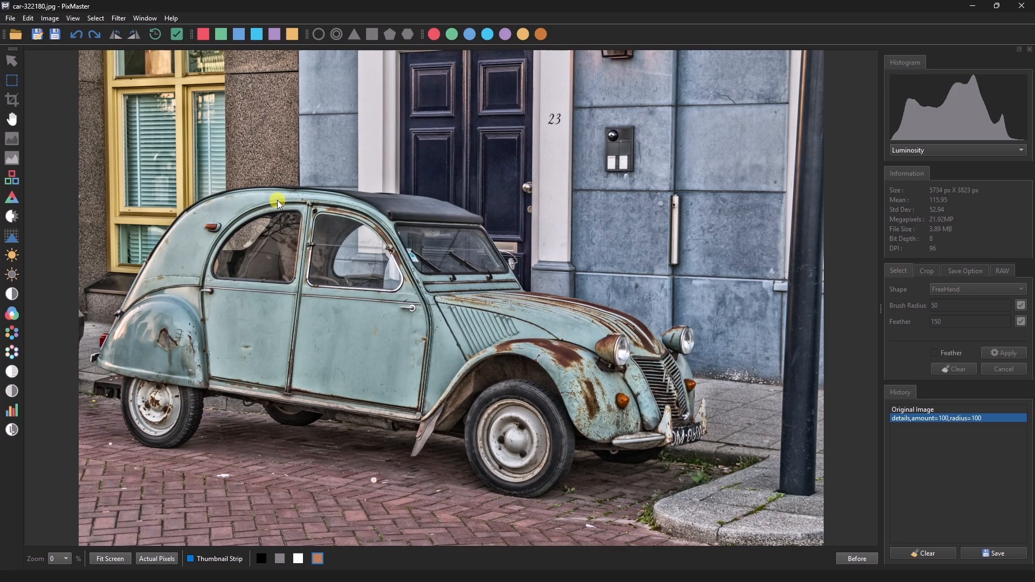
Fade the car's Details effect to 94% opacity and compare with the original.
click(28, 18)
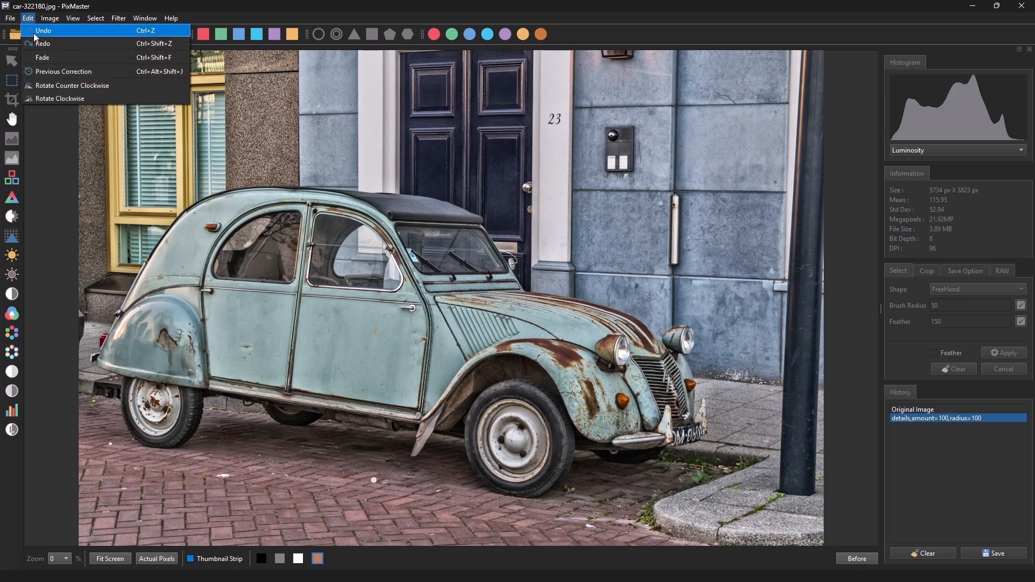
click(42, 58)
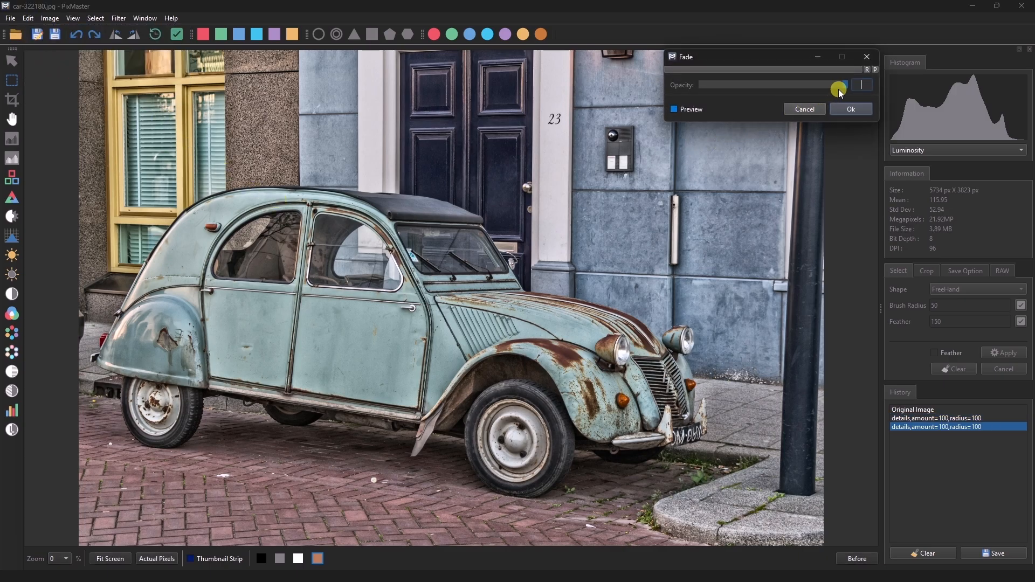
drag(840, 85, 830, 86)
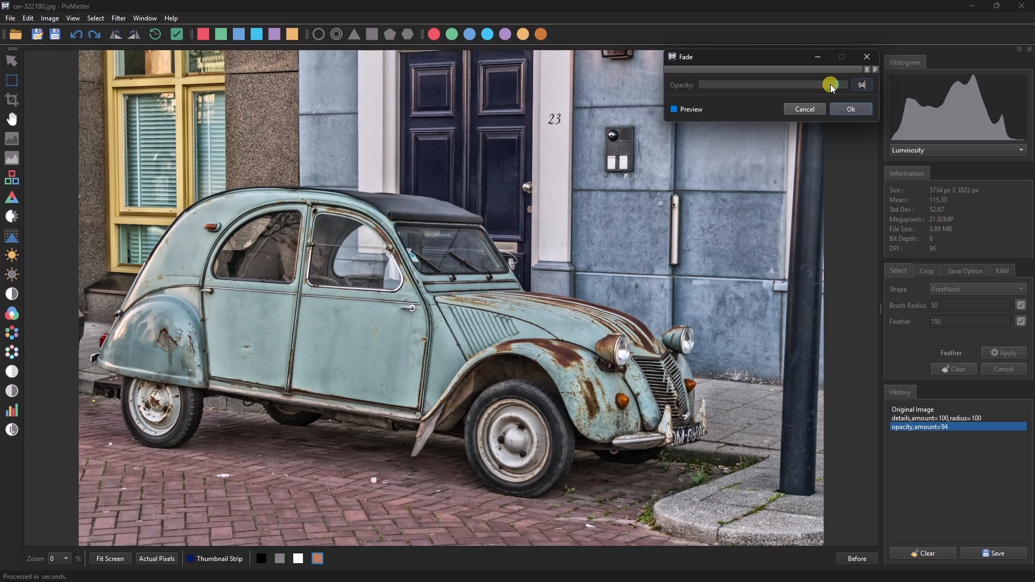
click(850, 109)
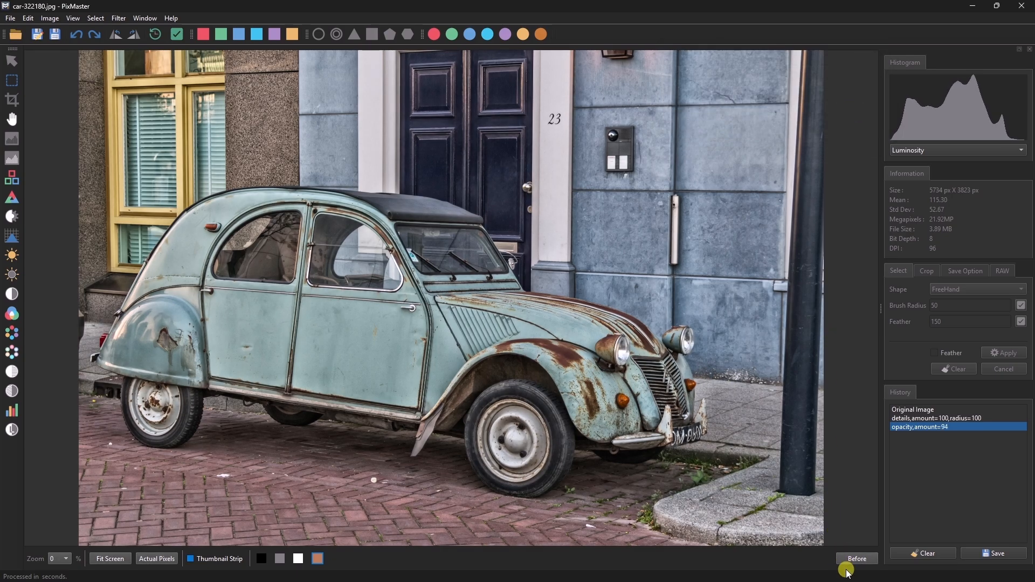
click(856, 559)
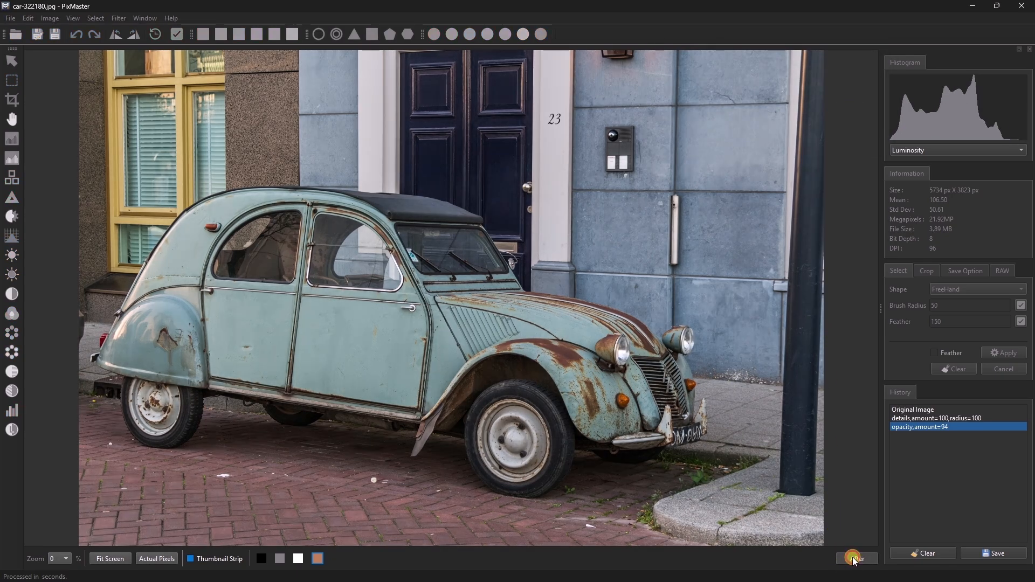